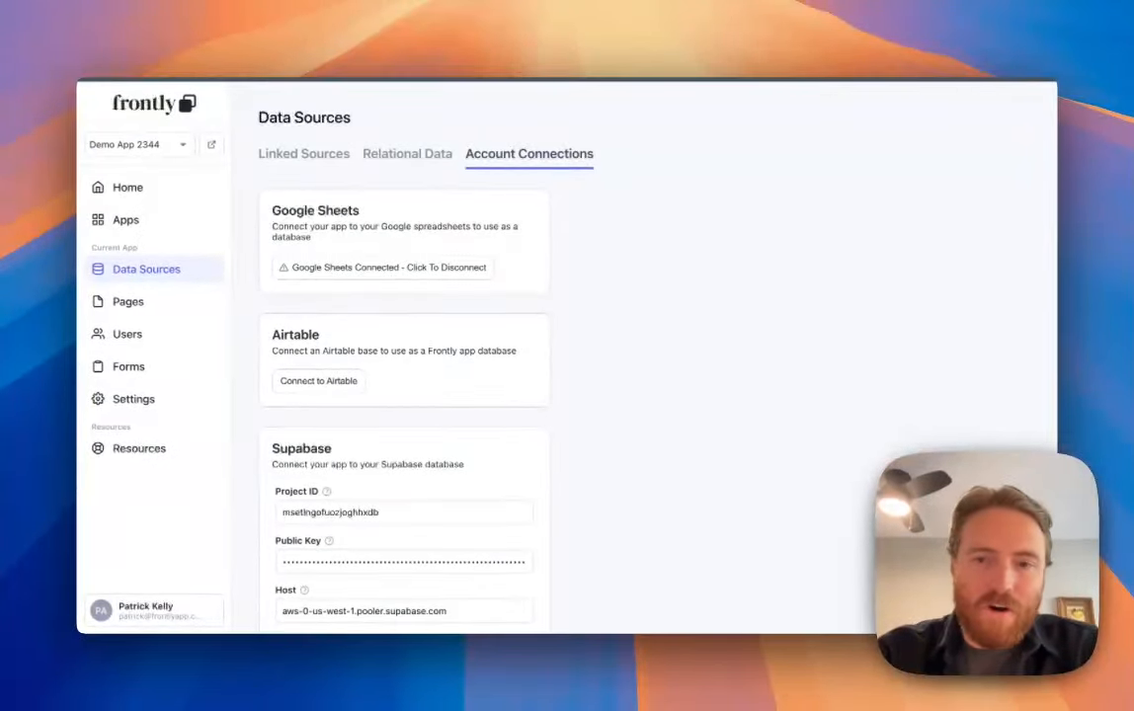
mouse_move(630, 202)
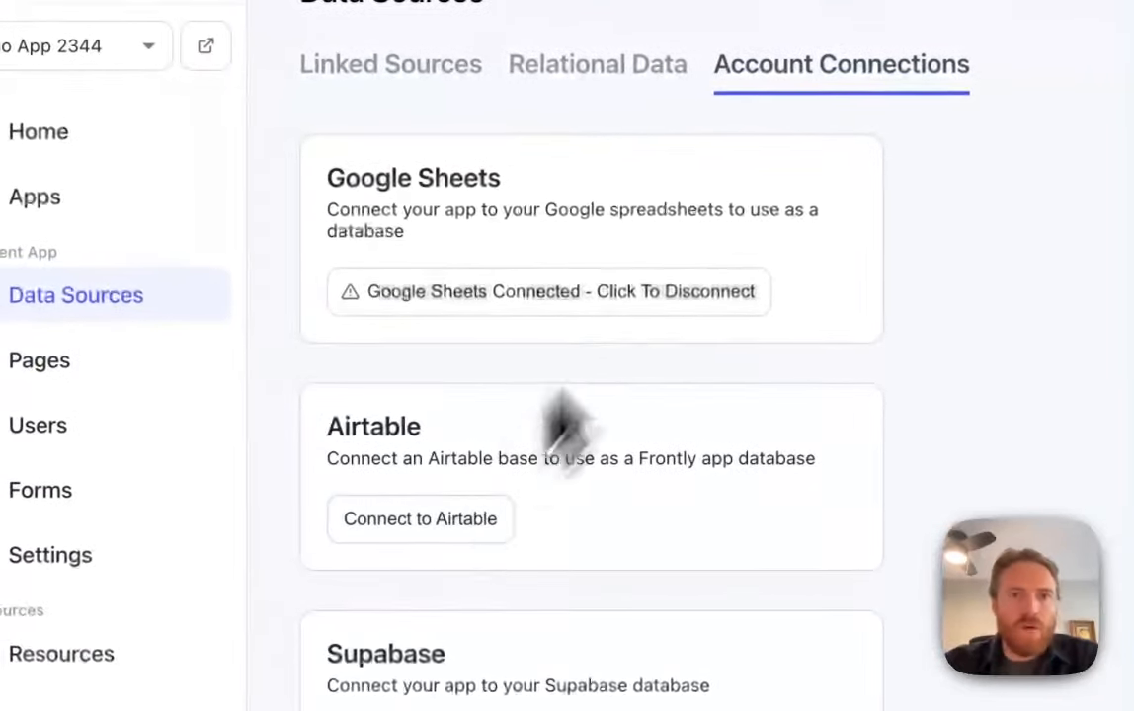
Connect Airtable and authorize Frontly for every base in My First Workspace.
click(390, 64)
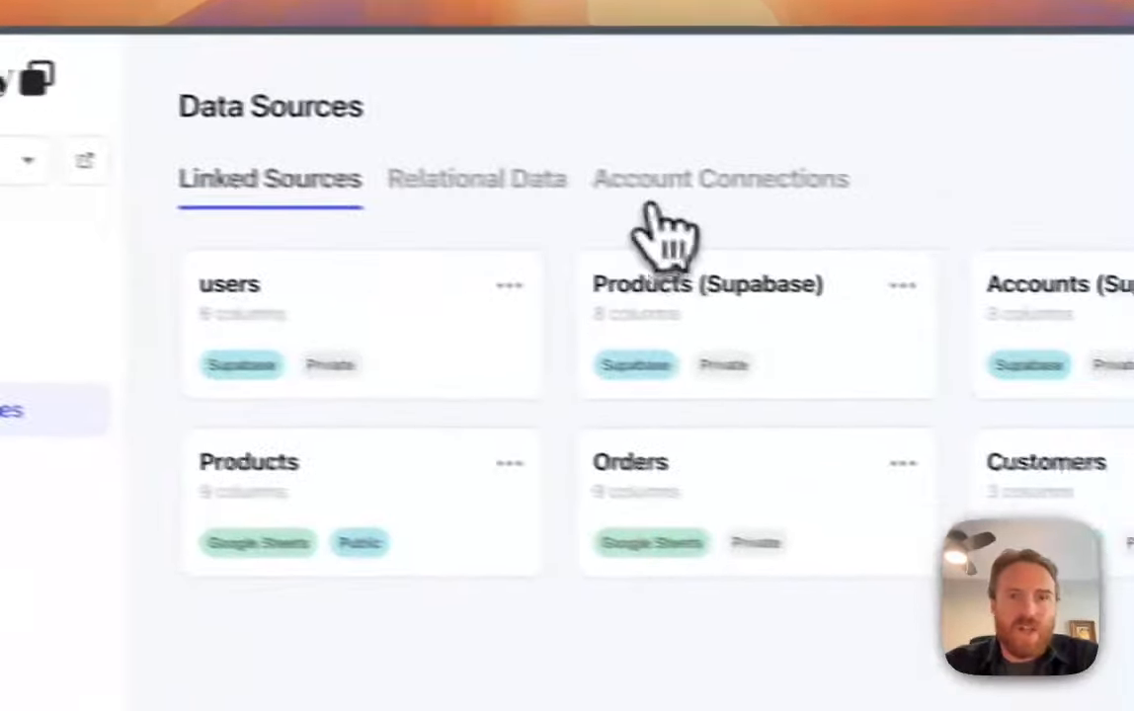
click(719, 179)
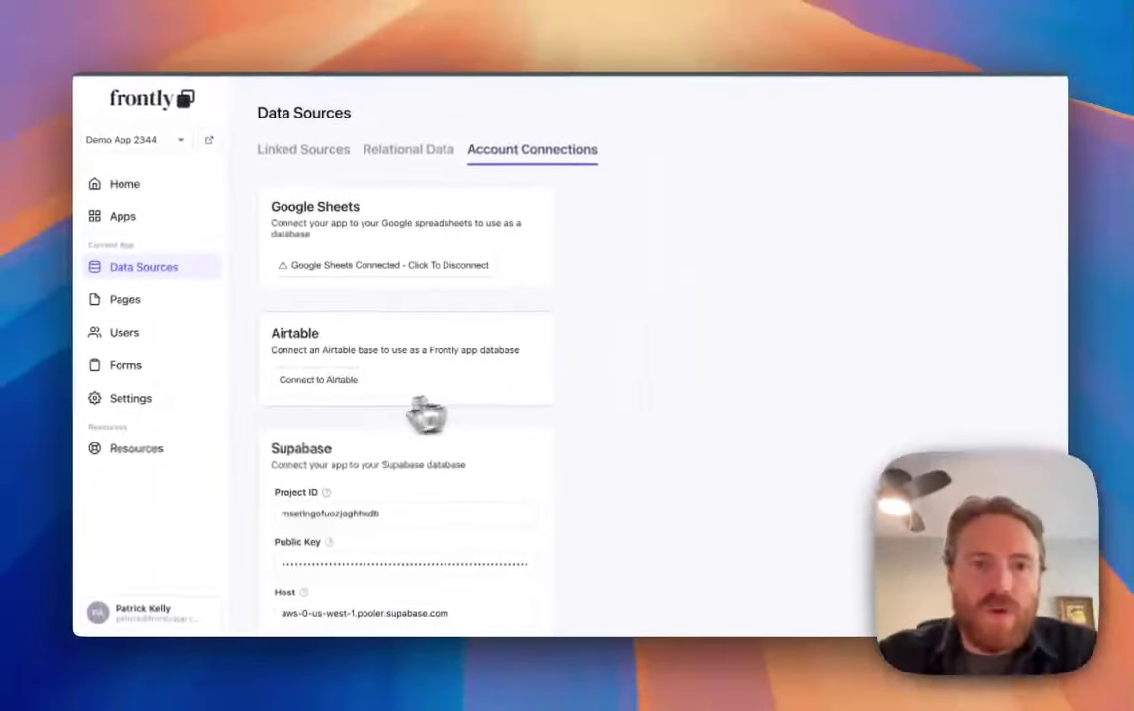
mouse_move(319, 381)
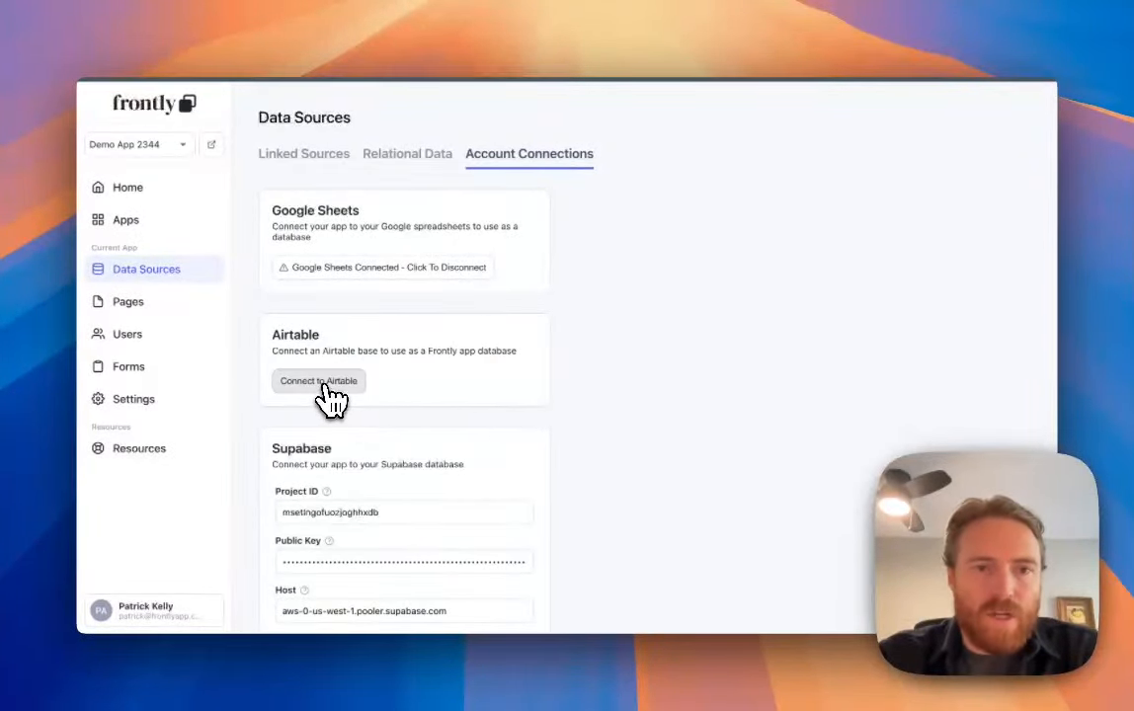
click(318, 381)
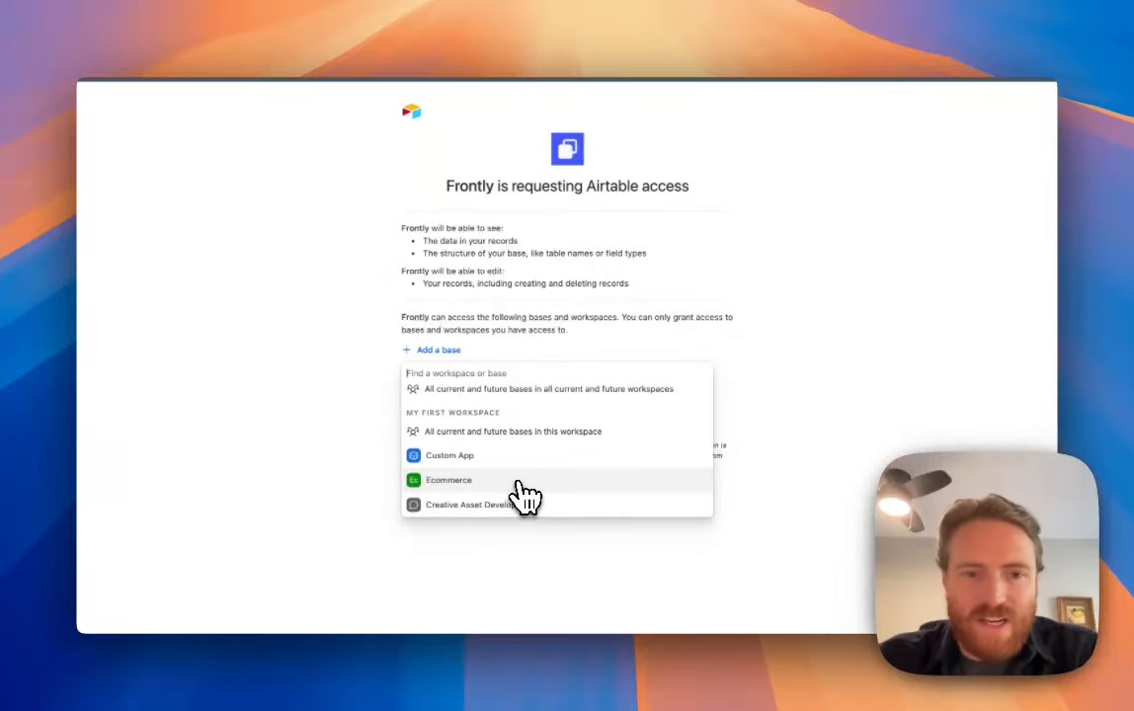
click(513, 431)
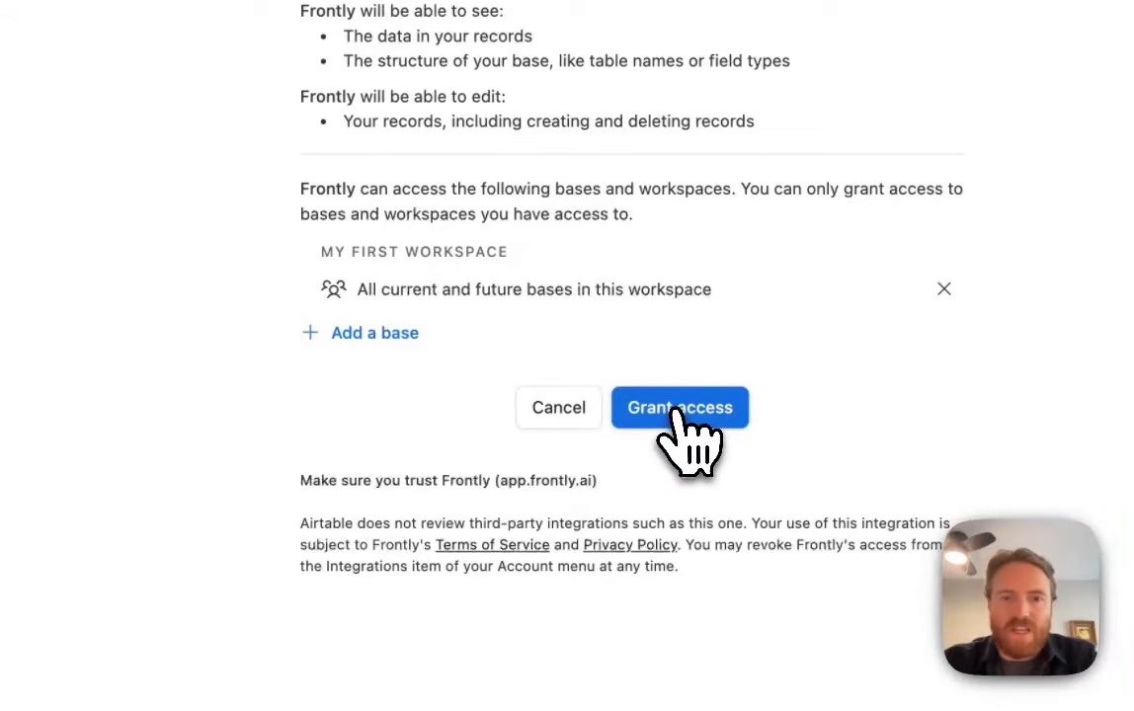
click(680, 407)
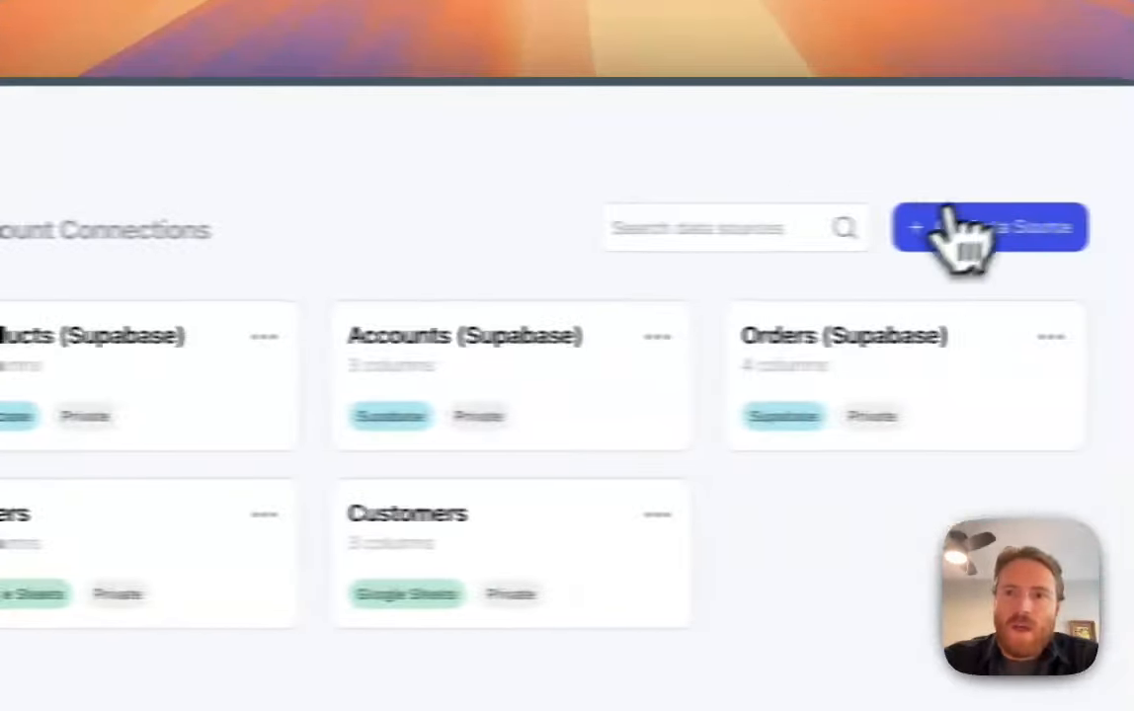
Start a new data source on the Linked Sources tab to see the source types.
click(989, 227)
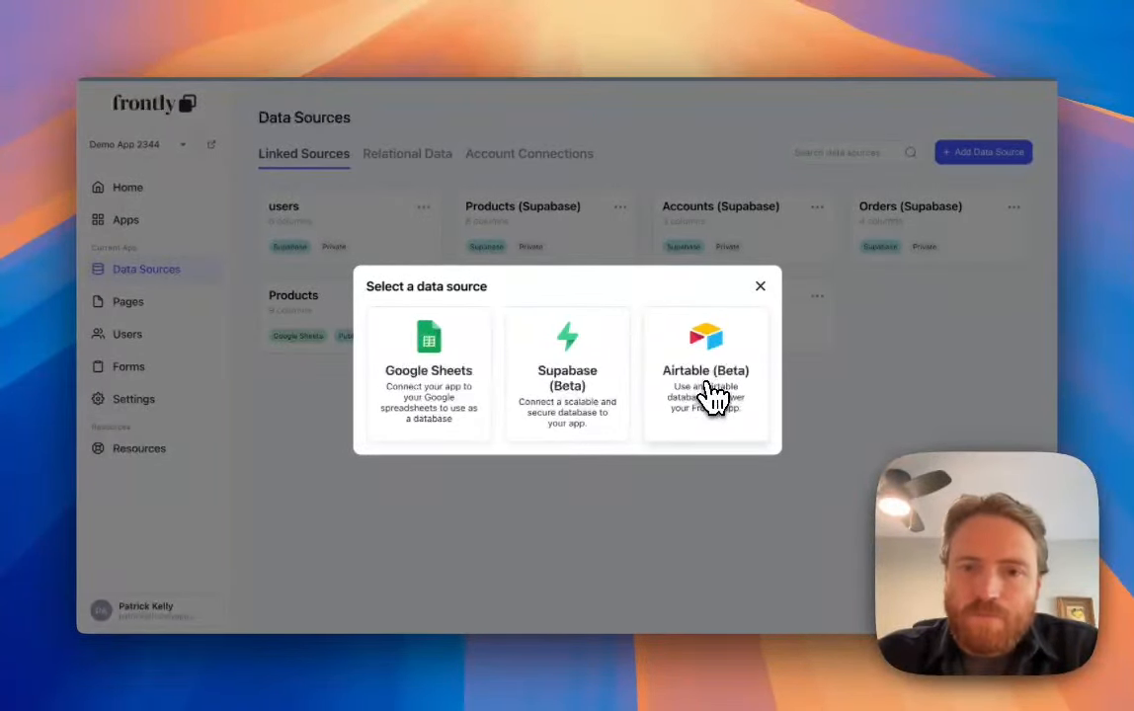
Import the Airtable Ecommerce base's Products table as a data source.
click(706, 371)
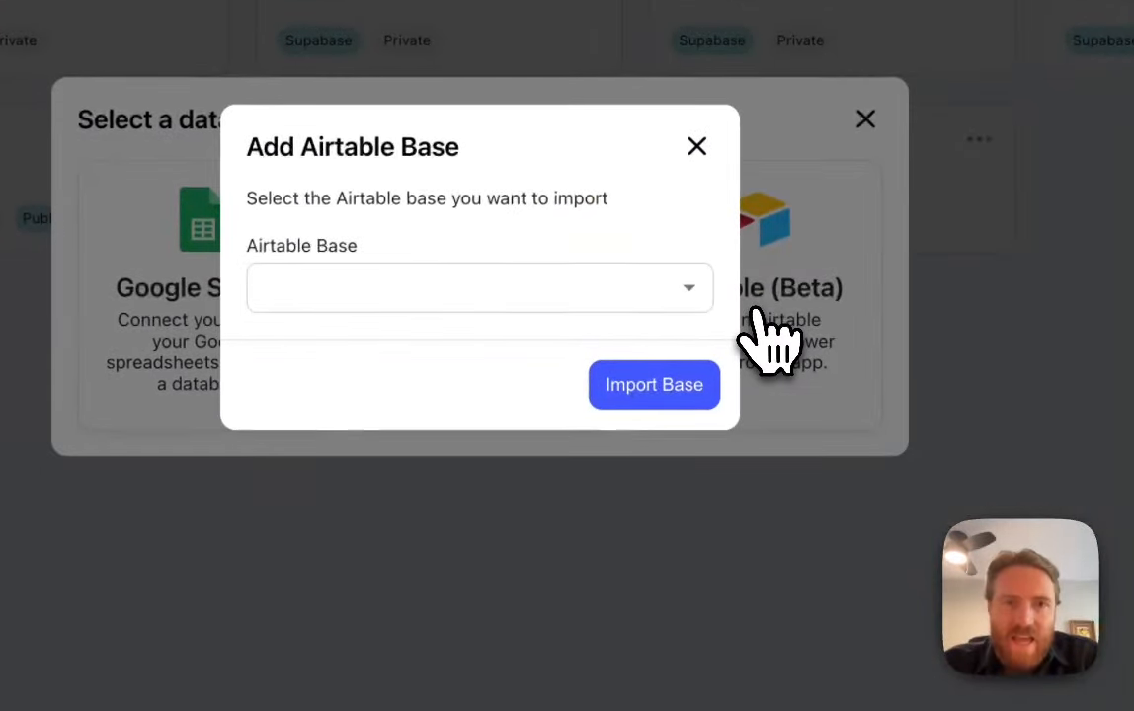
mouse_move(553, 345)
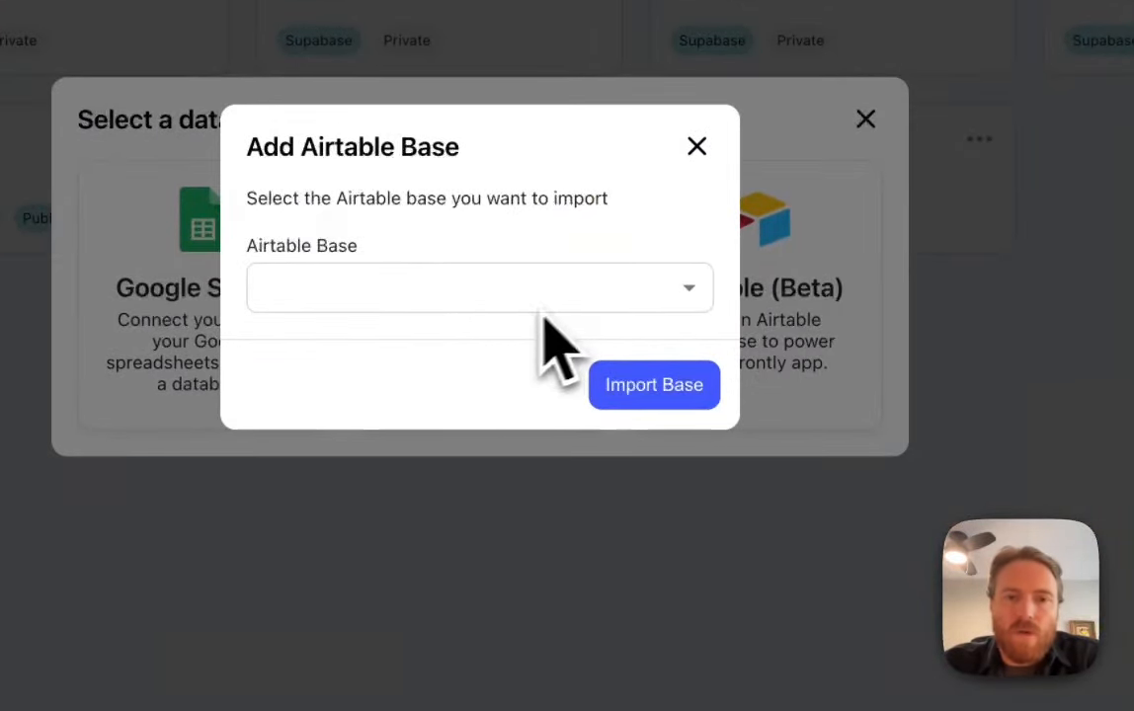
click(478, 287)
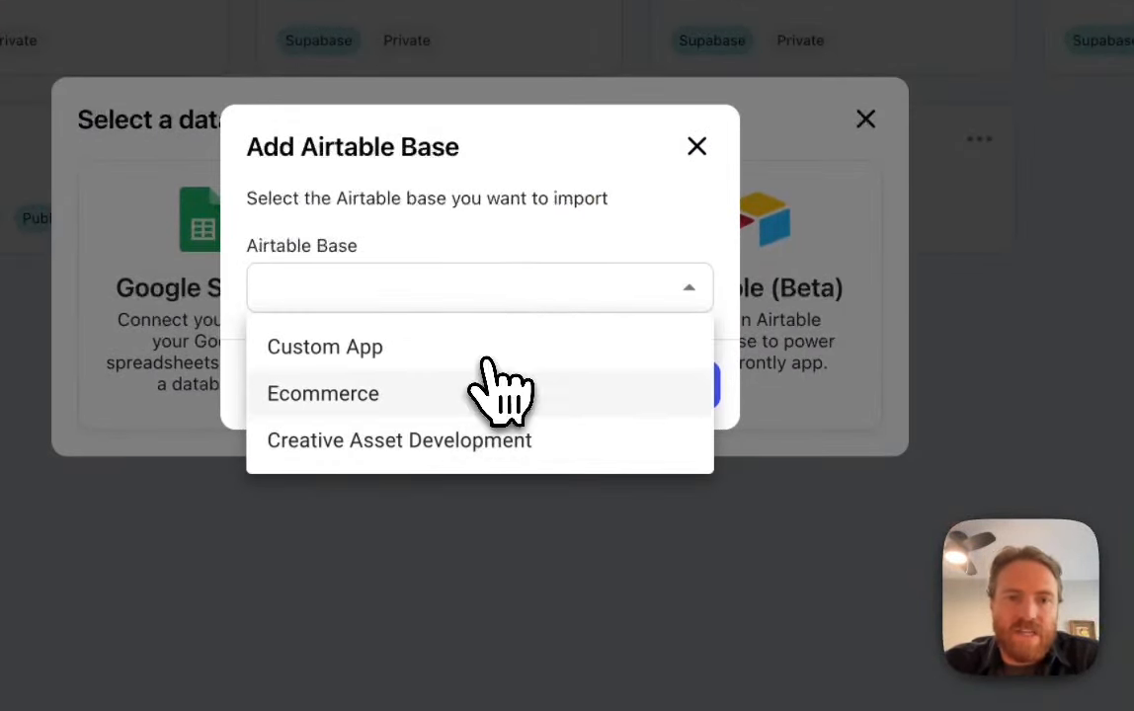
click(323, 393)
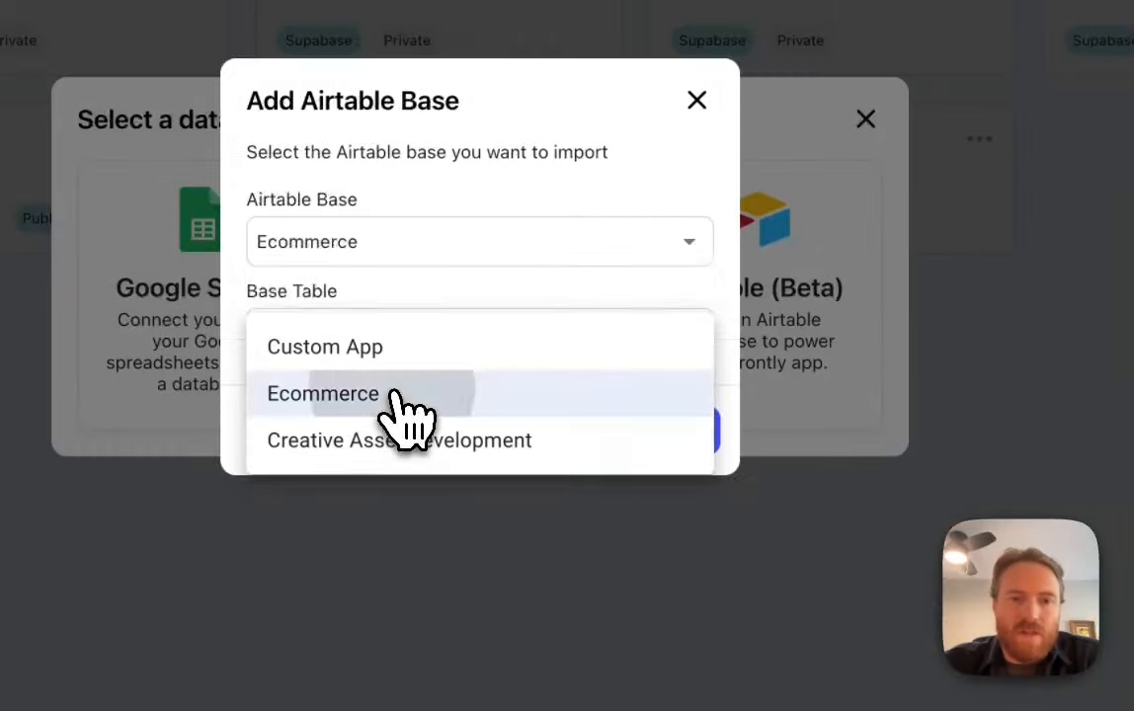
click(321, 394)
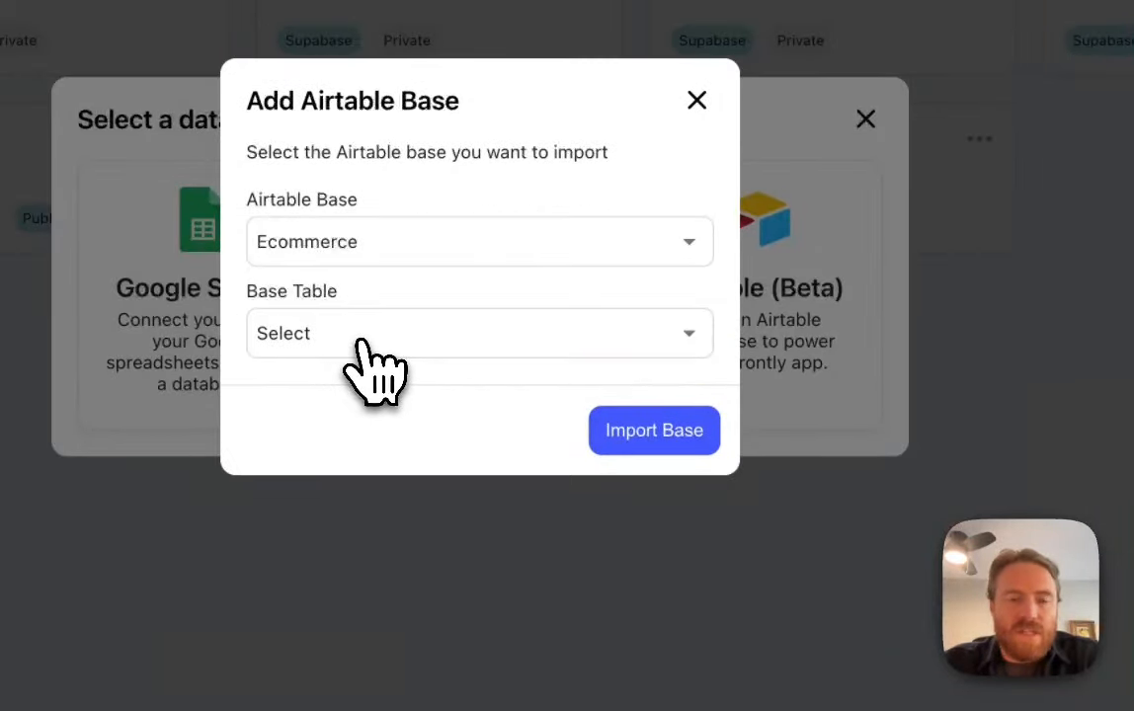
click(479, 333)
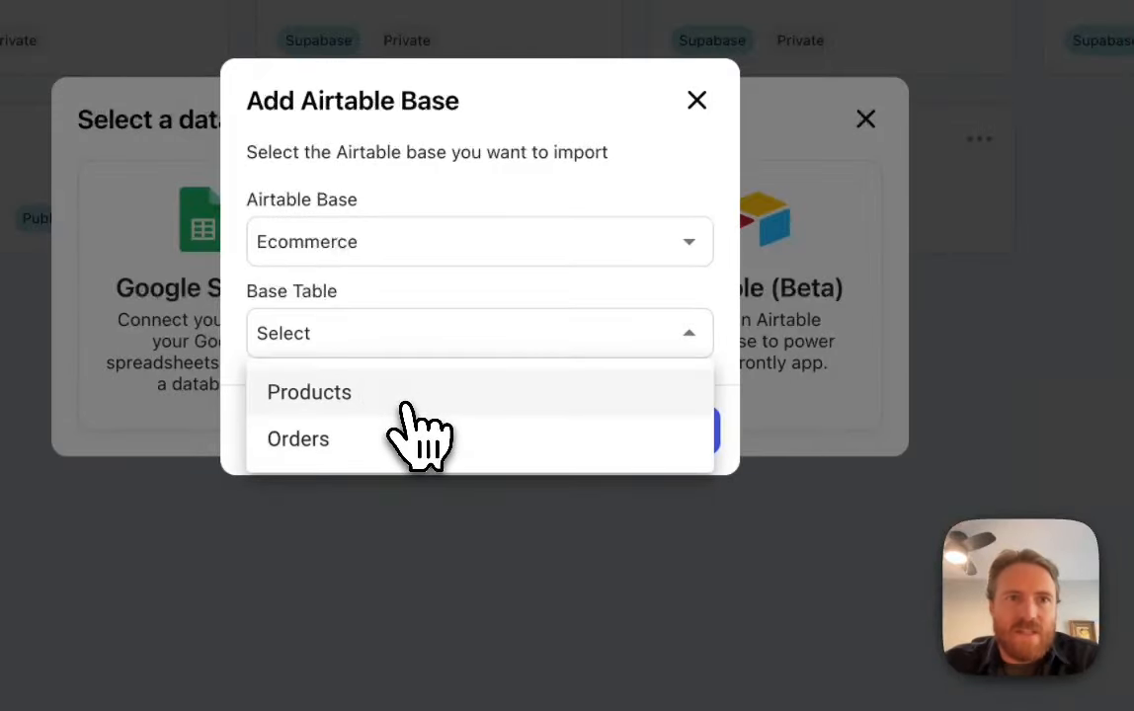
mouse_move(411, 419)
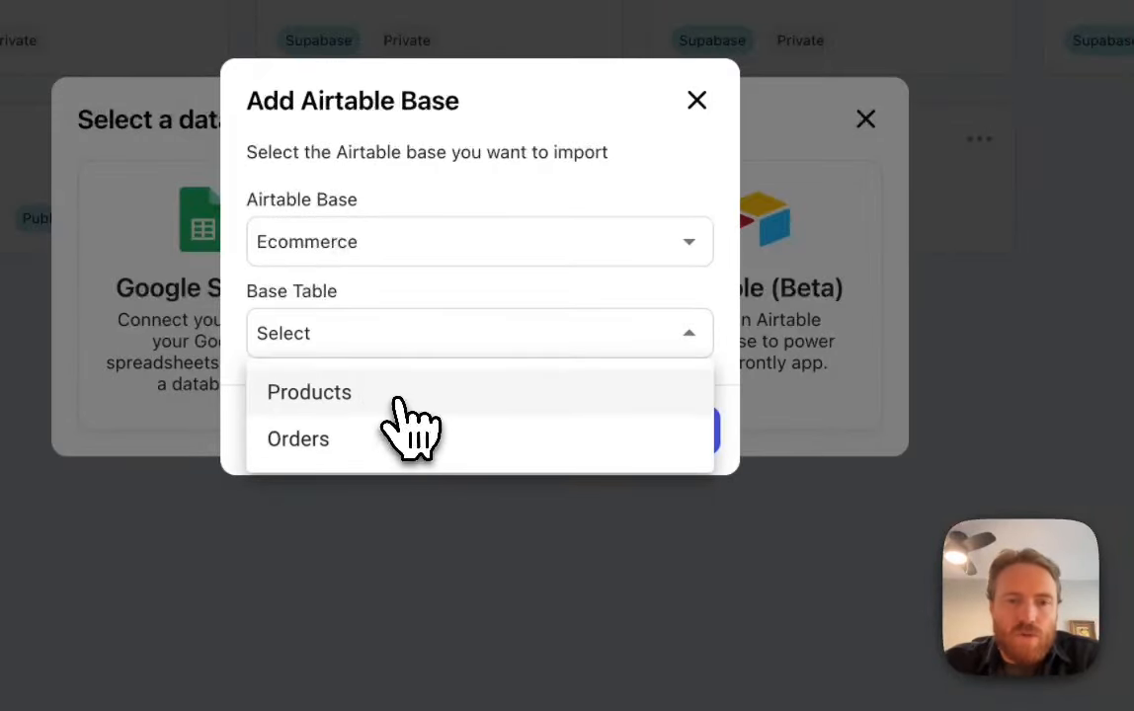
click(309, 392)
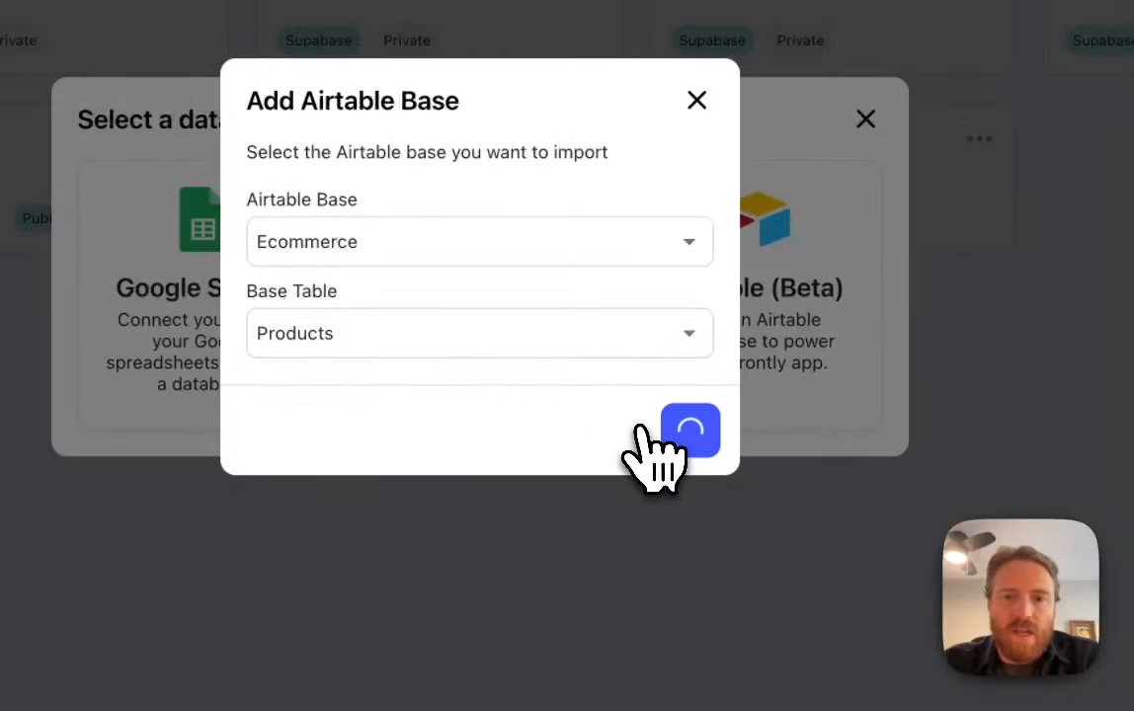
click(691, 430)
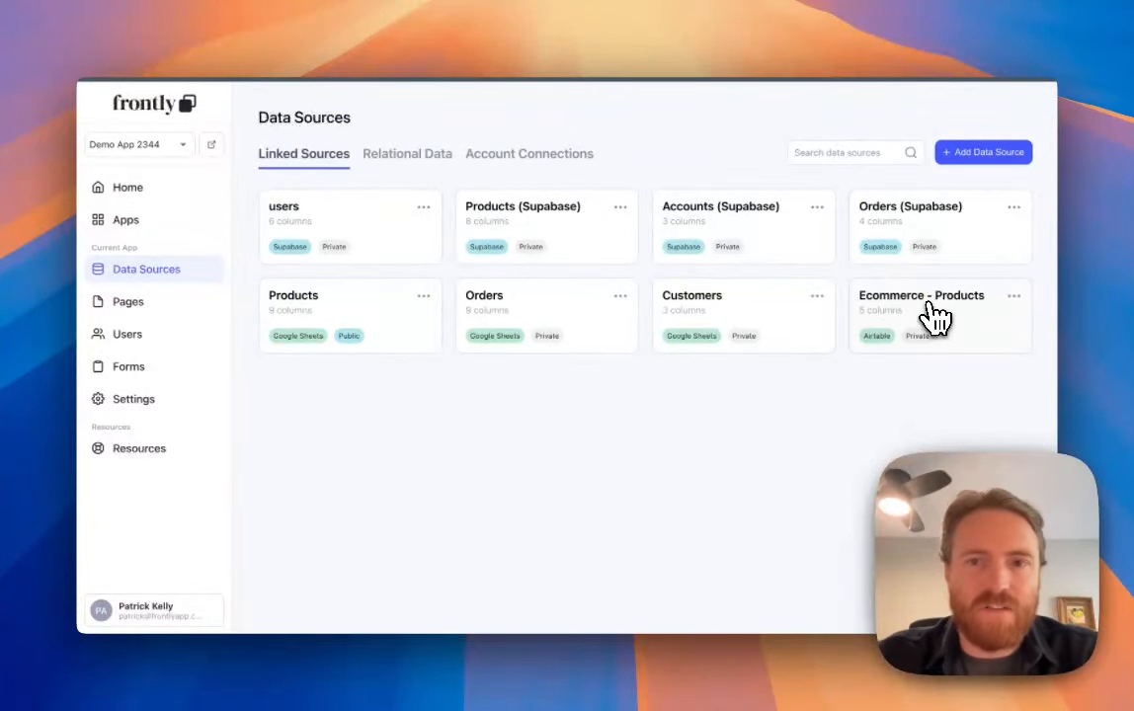
Open the Ecommerce - Products data source settings and begin the Airtable Products page.
click(936, 316)
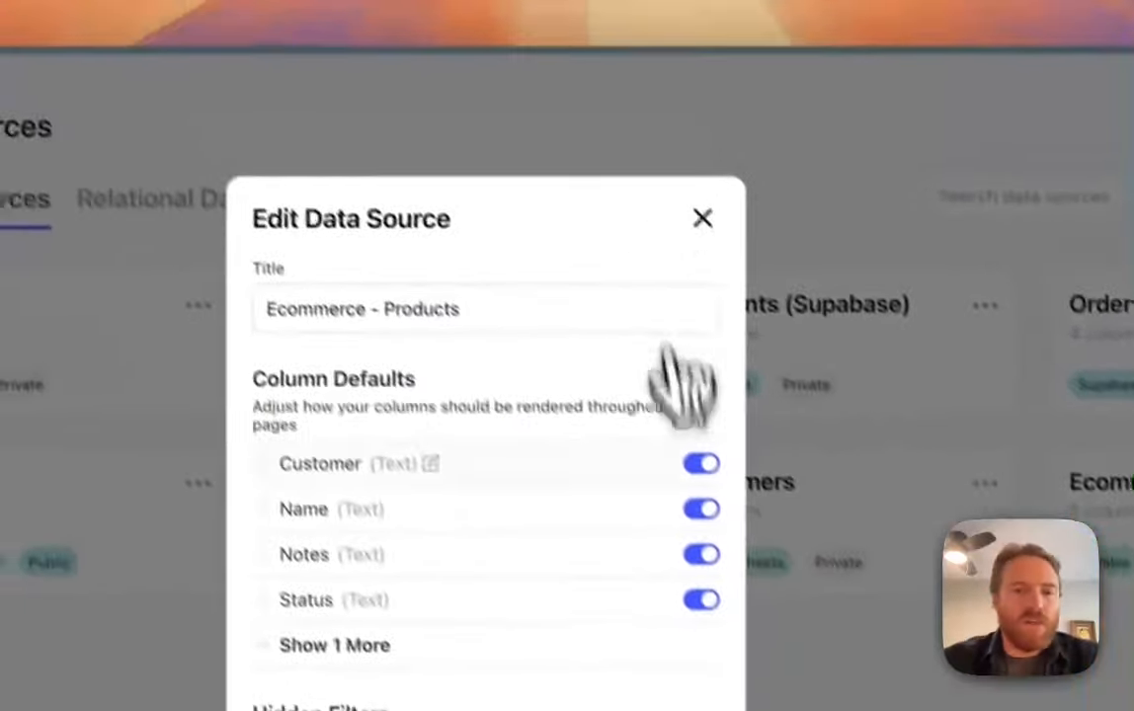
click(703, 219)
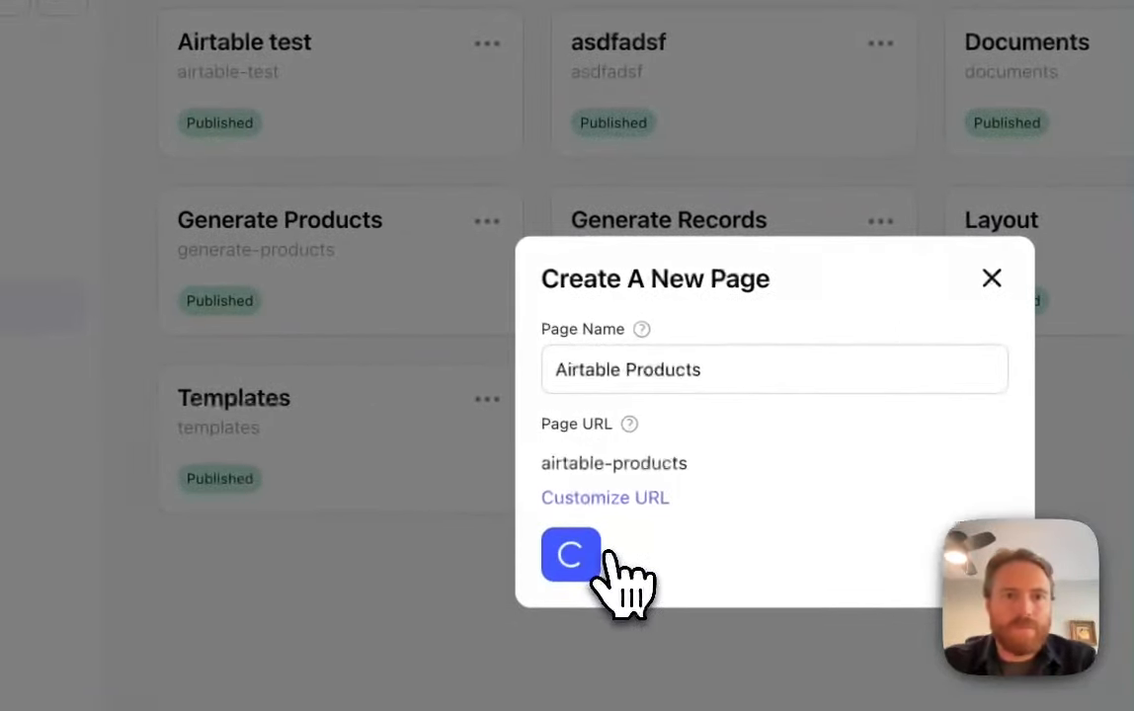
Create the Airtable Products page with a Table block using Ecommerce - Products data.
click(570, 556)
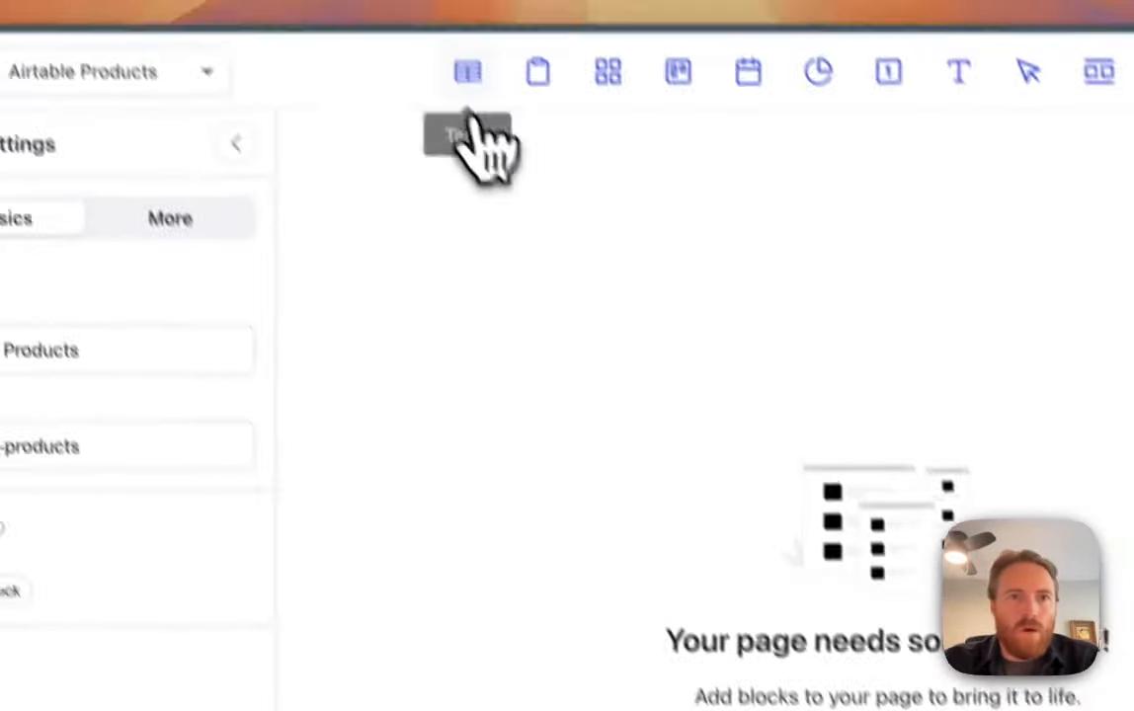
click(472, 72)
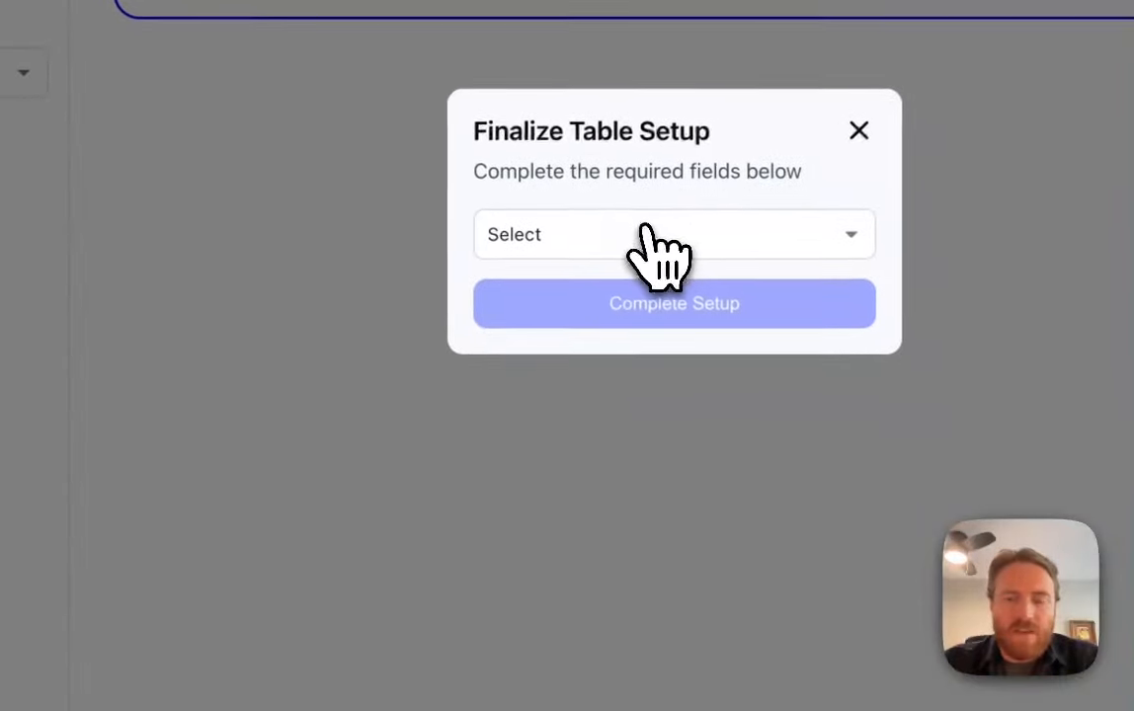
click(674, 234)
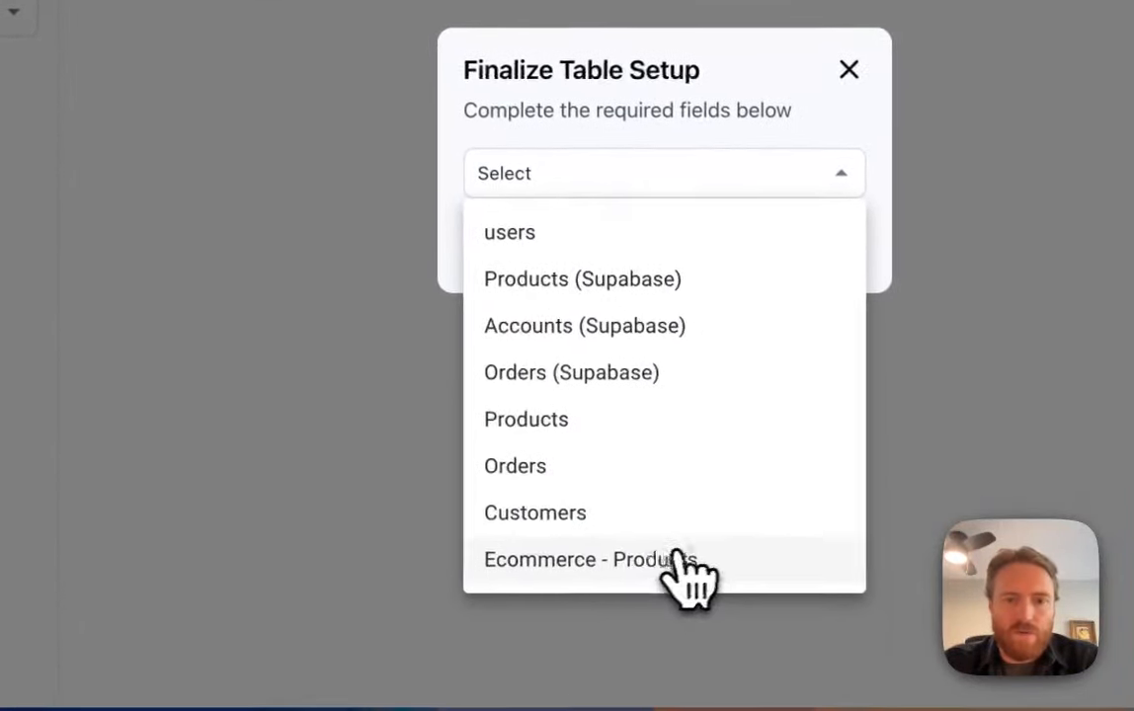
click(588, 559)
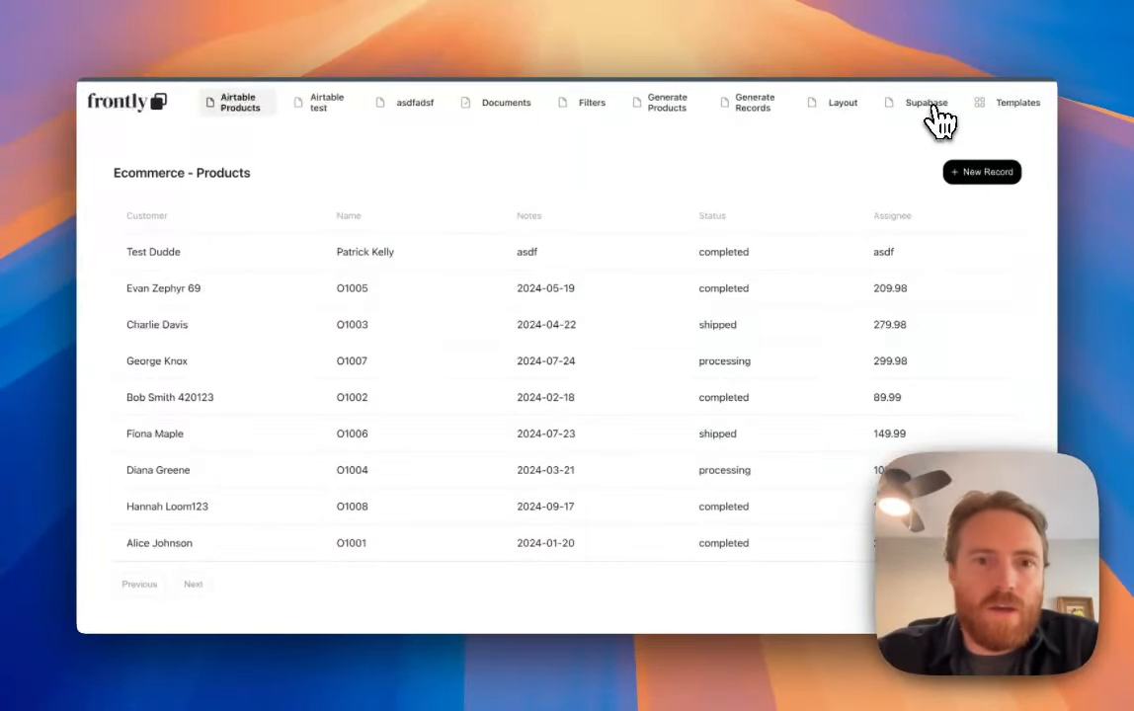
mouse_move(427, 423)
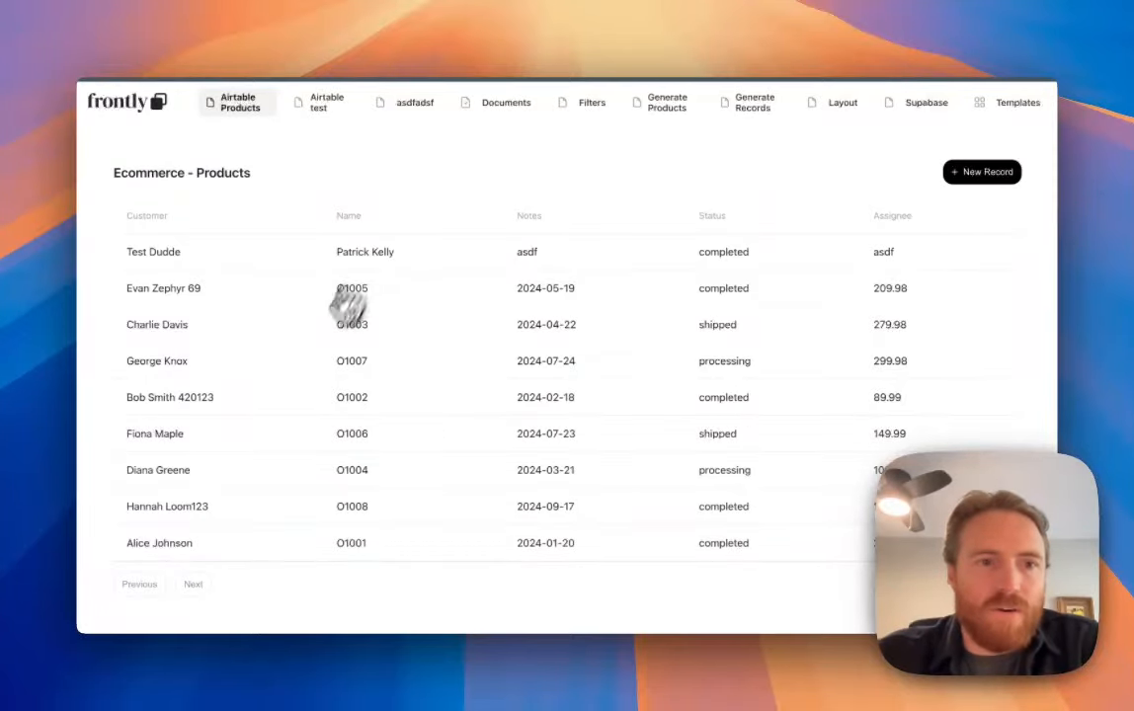
mouse_move(292, 383)
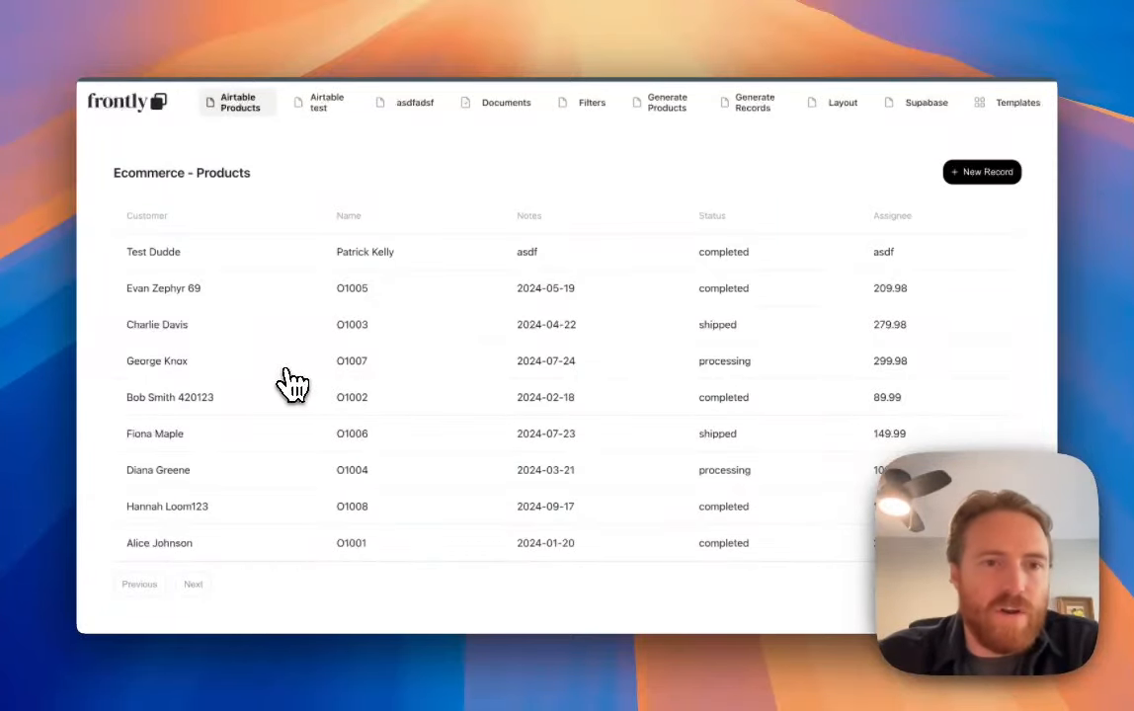
click(157, 362)
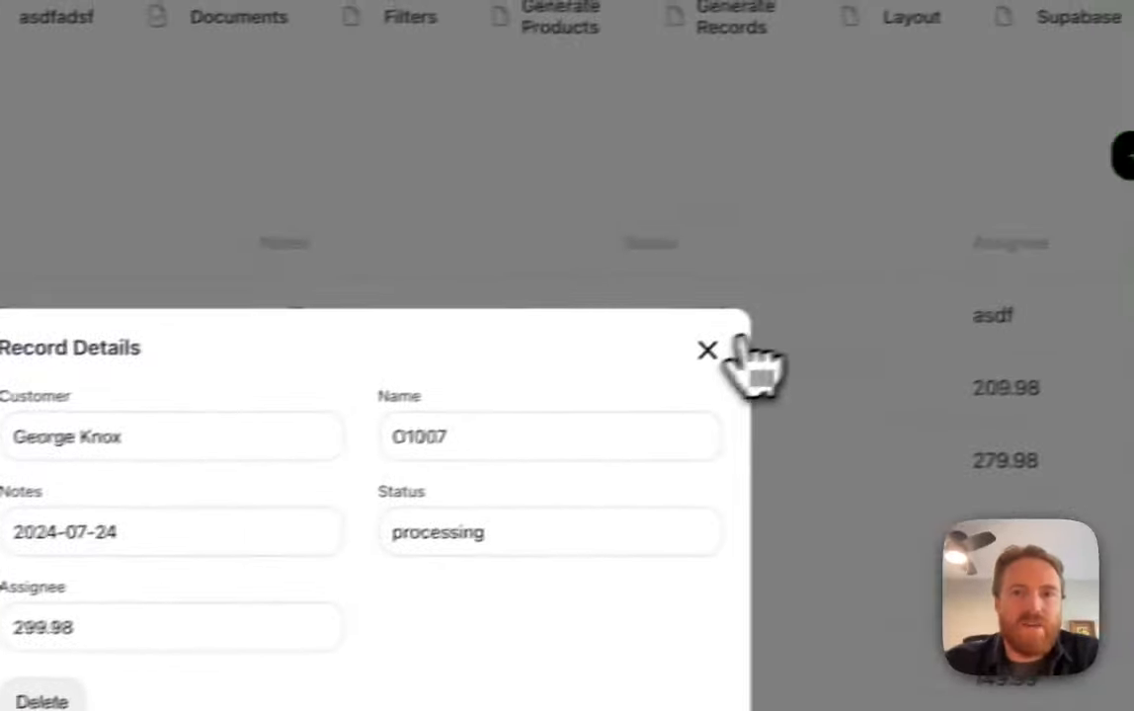
click(705, 350)
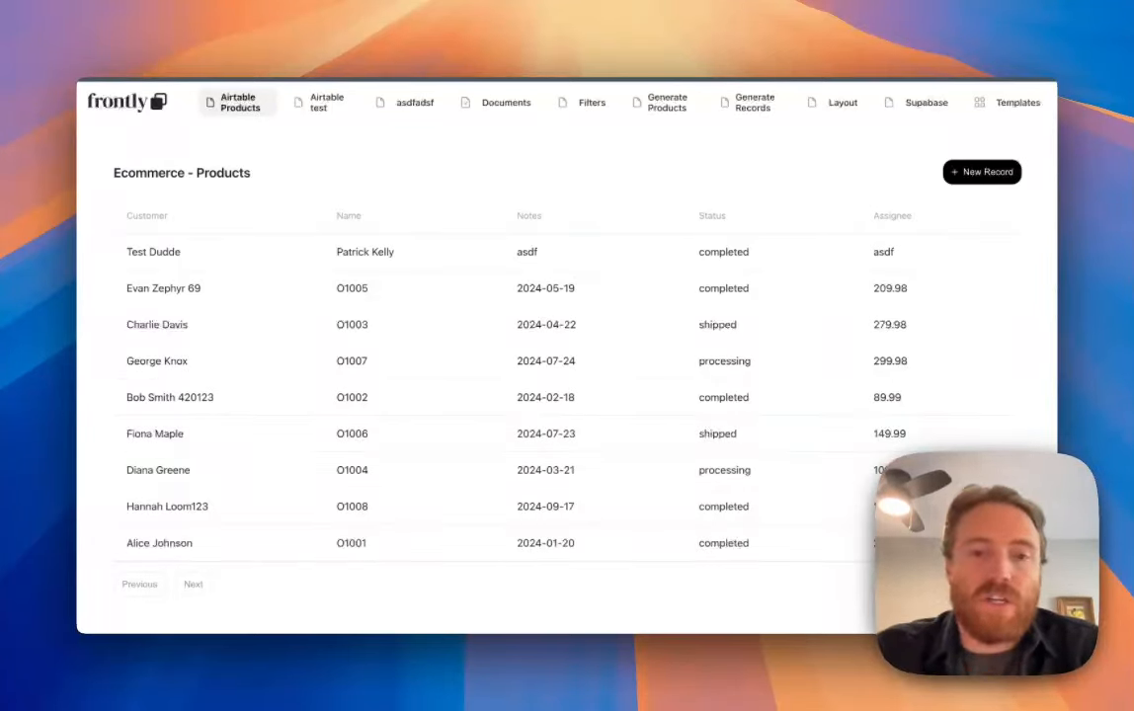
mouse_move(548, 293)
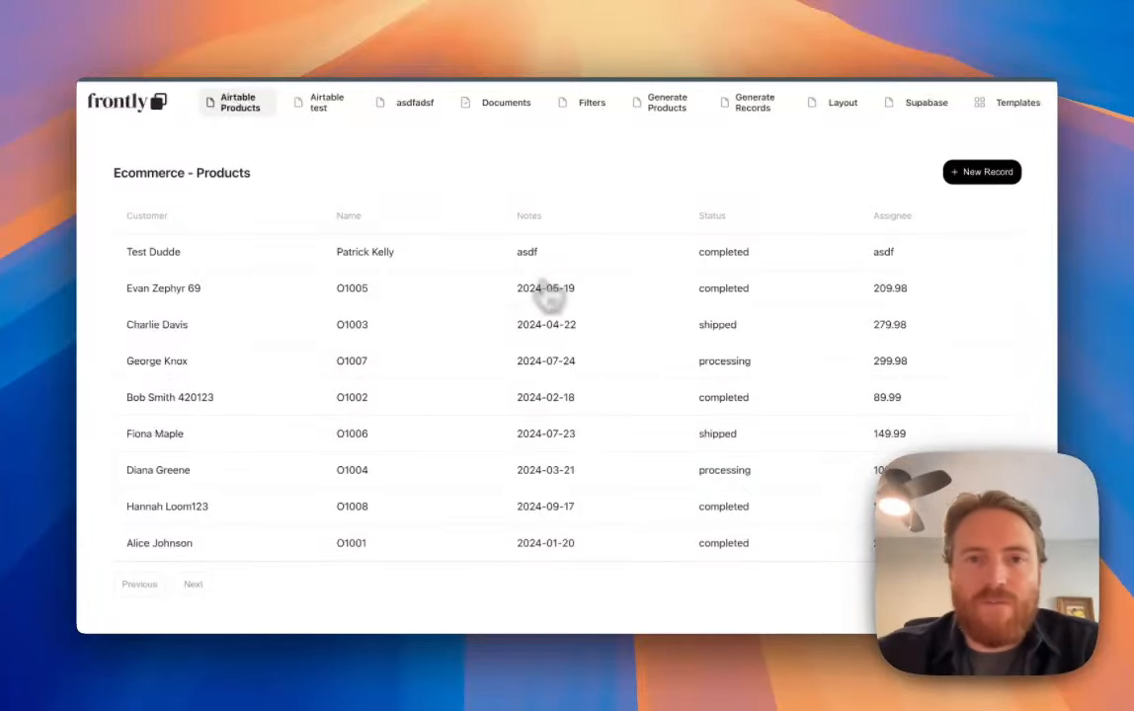
mouse_move(627, 234)
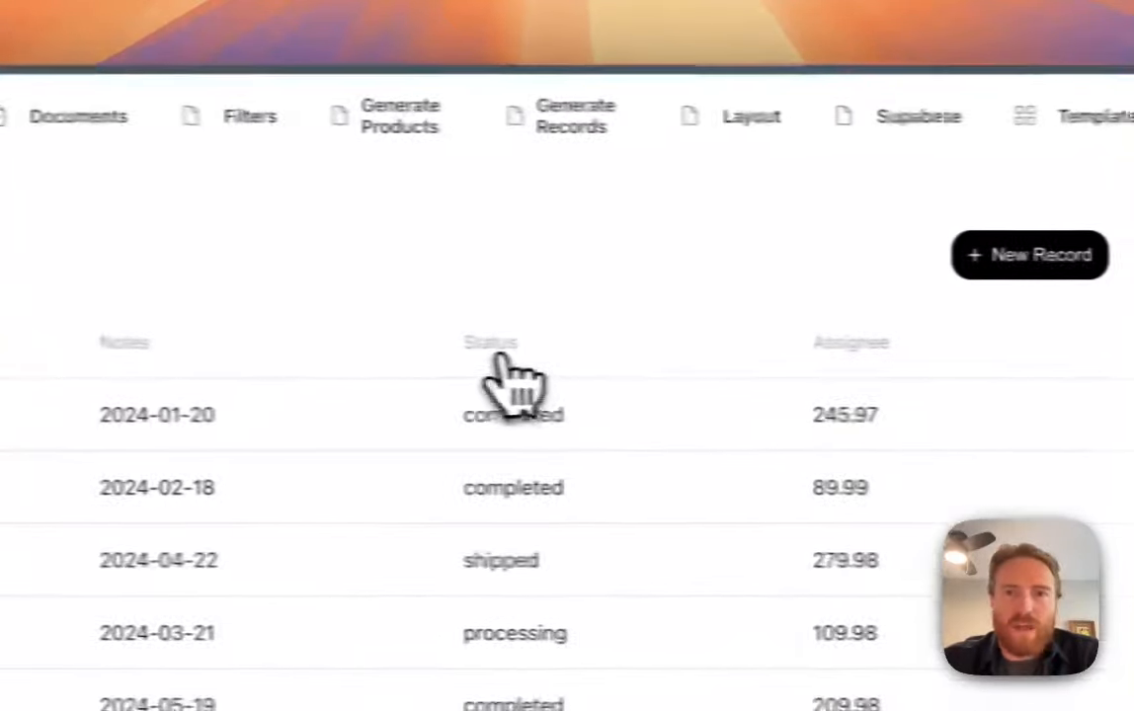
Sort the products table by Status, then ascending by Assignee.
click(489, 342)
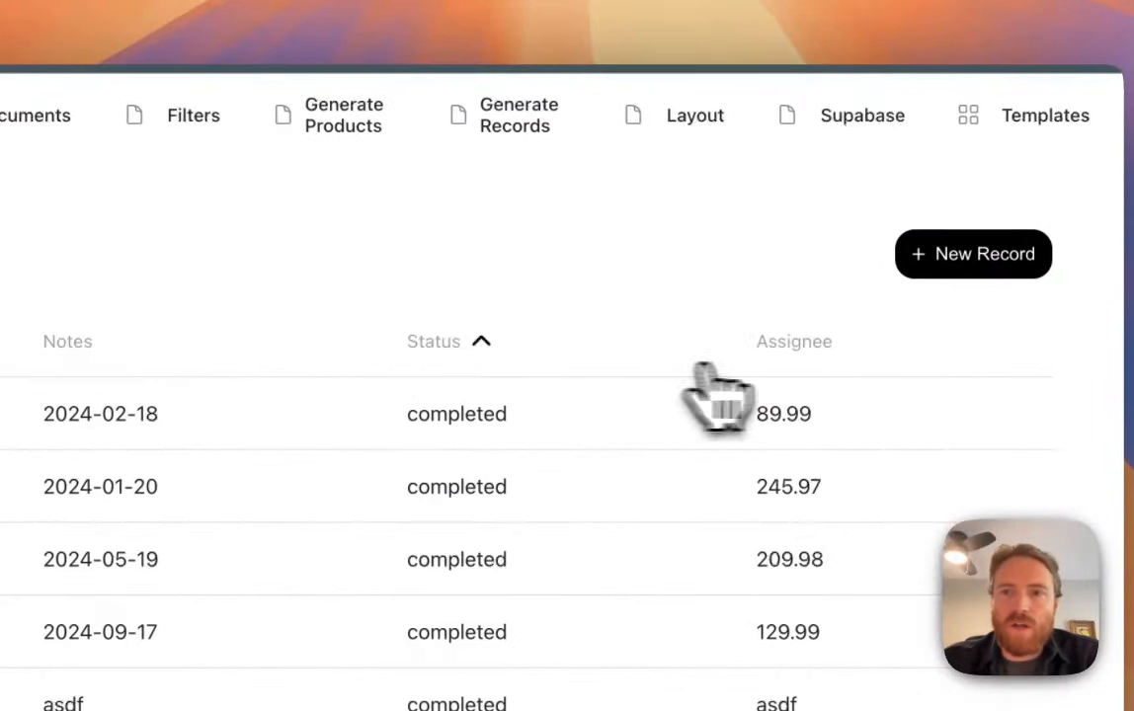
click(793, 341)
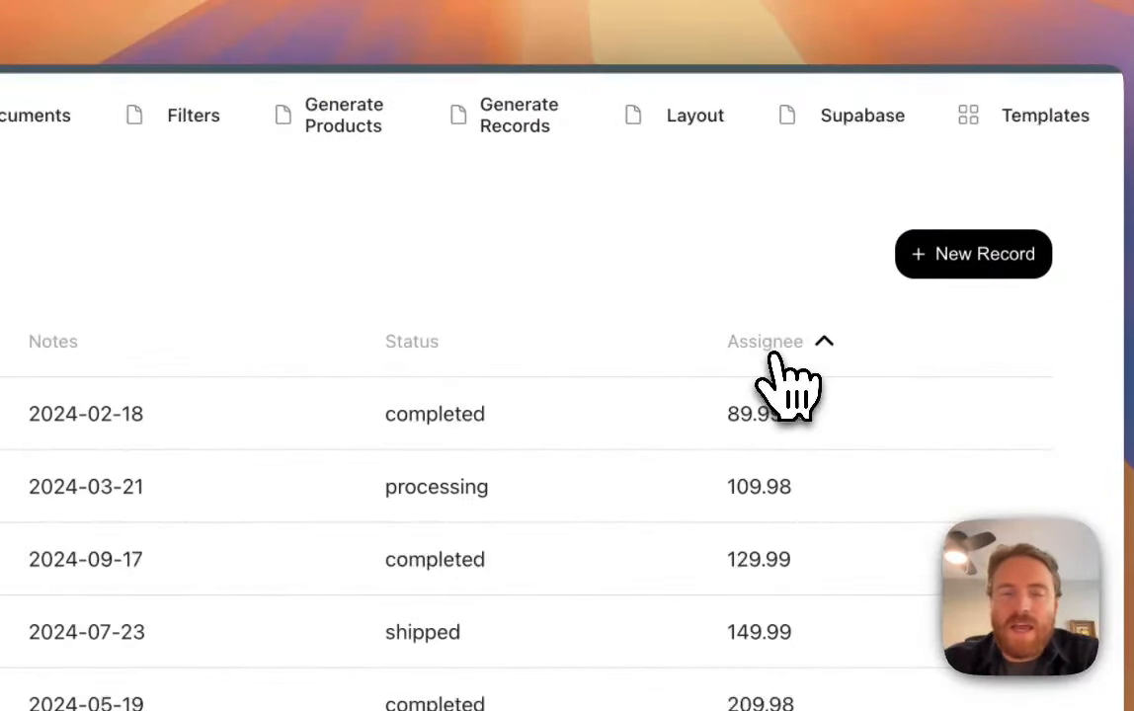